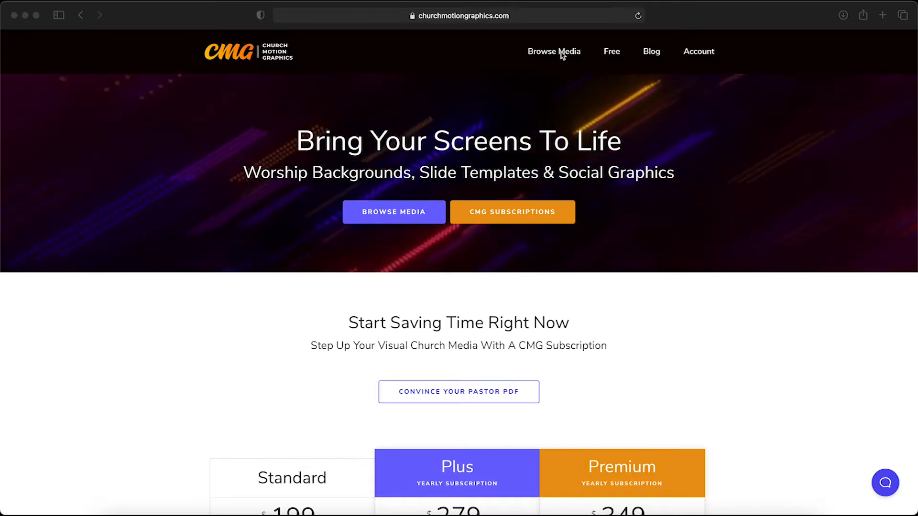
Go to the shop's Browse Media page from the top navigation
{"action": "left_click", "coordinate": [553, 52]}
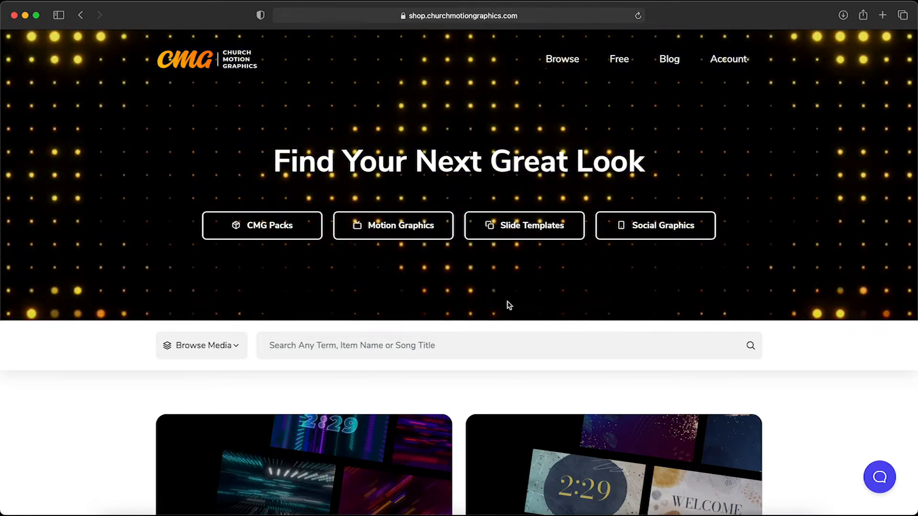
Open the Pro Titles listing under the Layers category of Browse Media
{"action": "left_click", "coordinate": [201, 345]}
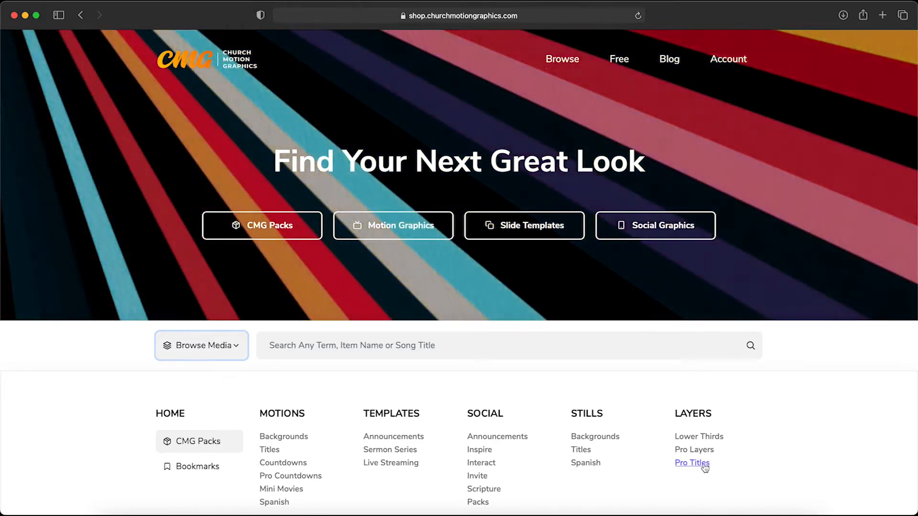
{"action": "left_click", "coordinate": [691, 463]}
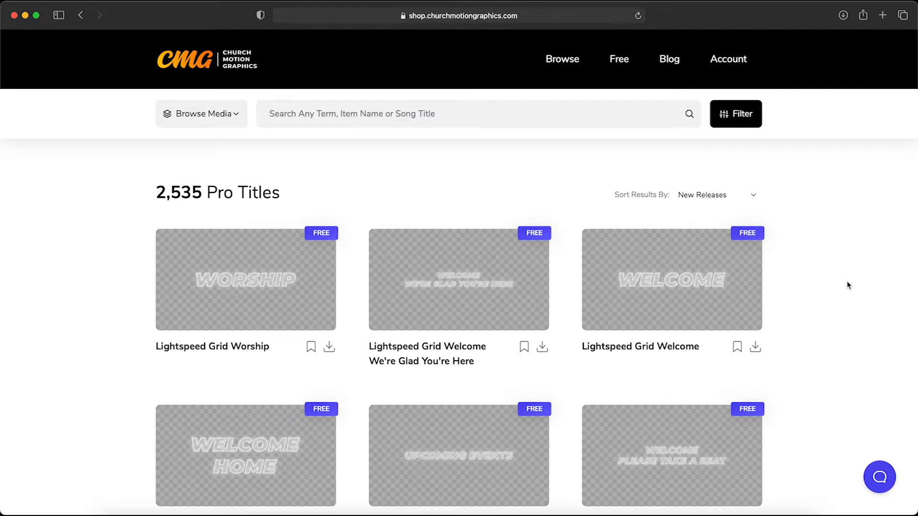
Open the details of the free Lightspeed Grid Welcome pro title
{"action": "left_click", "coordinate": [671, 279]}
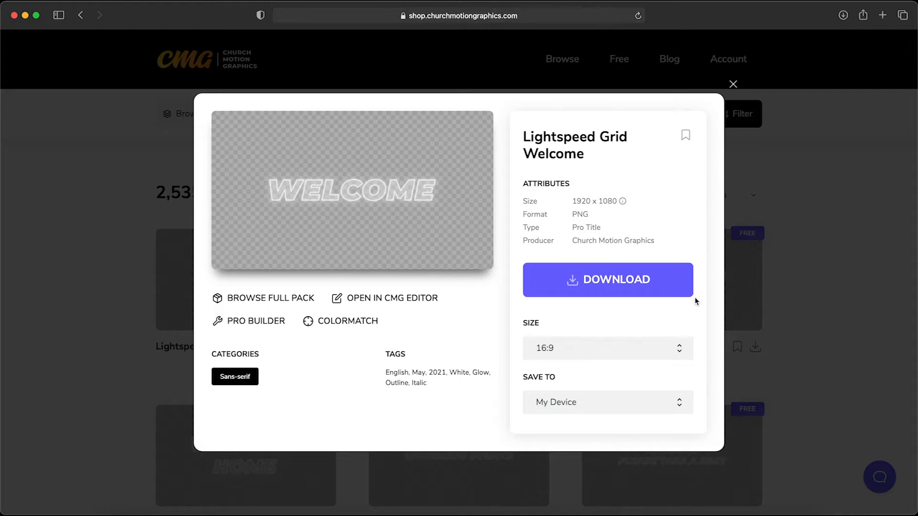
{"action": "mouse_move", "coordinate": [500, 187]}
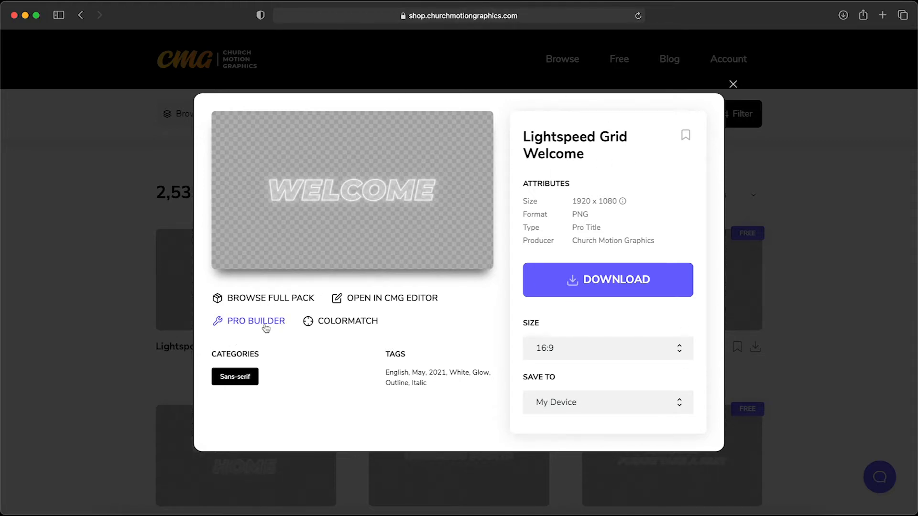
Launch Pro Builder and cycle CMG stills behind Welcome to a red-orange light pattern
{"action": "left_click", "coordinate": [255, 320]}
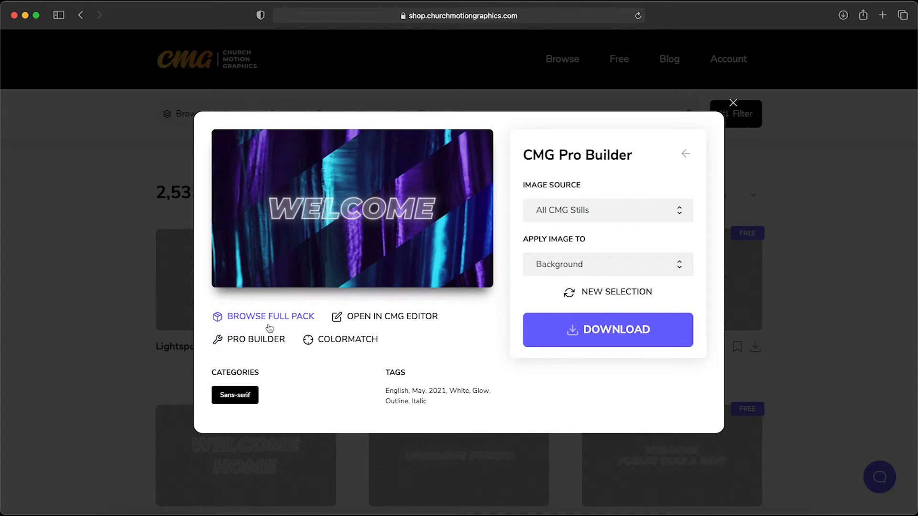
{"action": "mouse_move", "coordinate": [295, 254]}
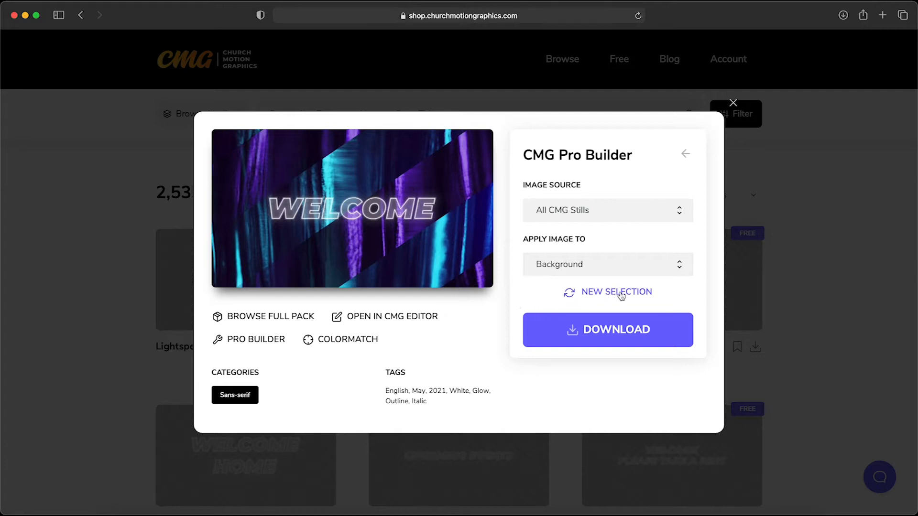
{"action": "left_click", "coordinate": [616, 292]}
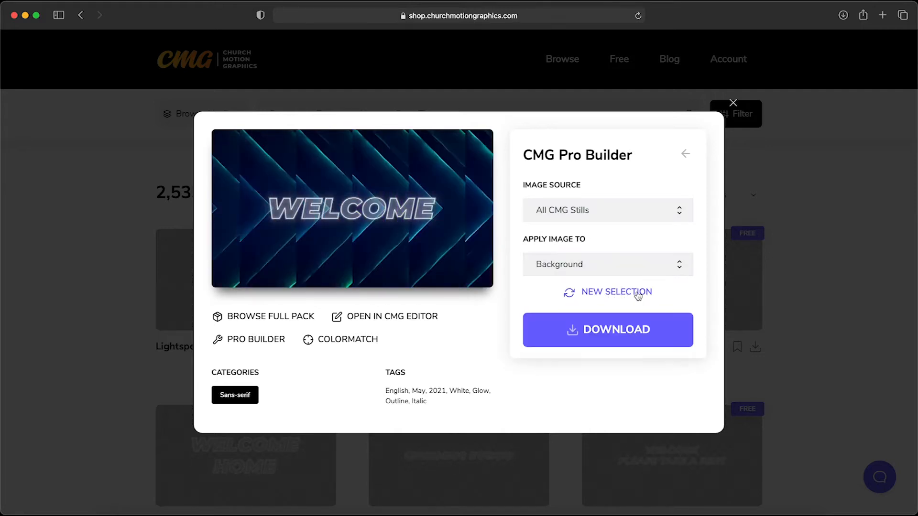
{"action": "left_click", "coordinate": [607, 329]}
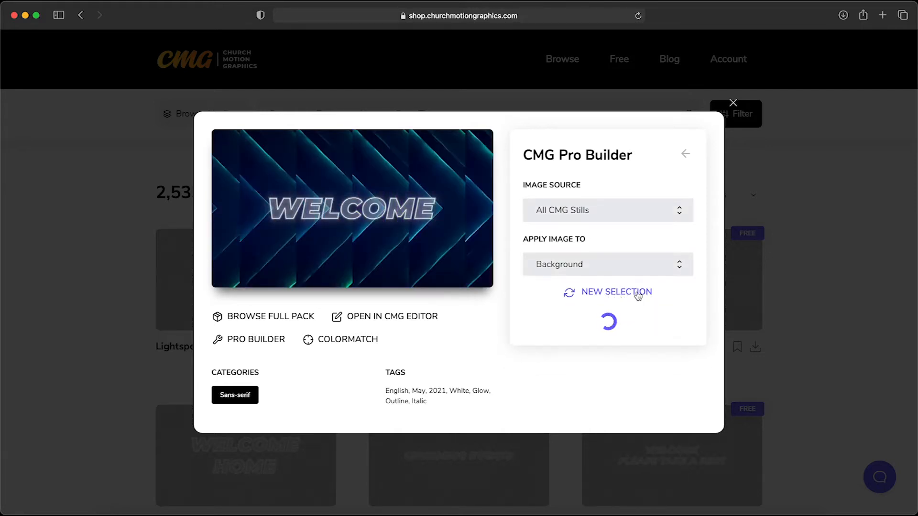
{"action": "left_click", "coordinate": [616, 292]}
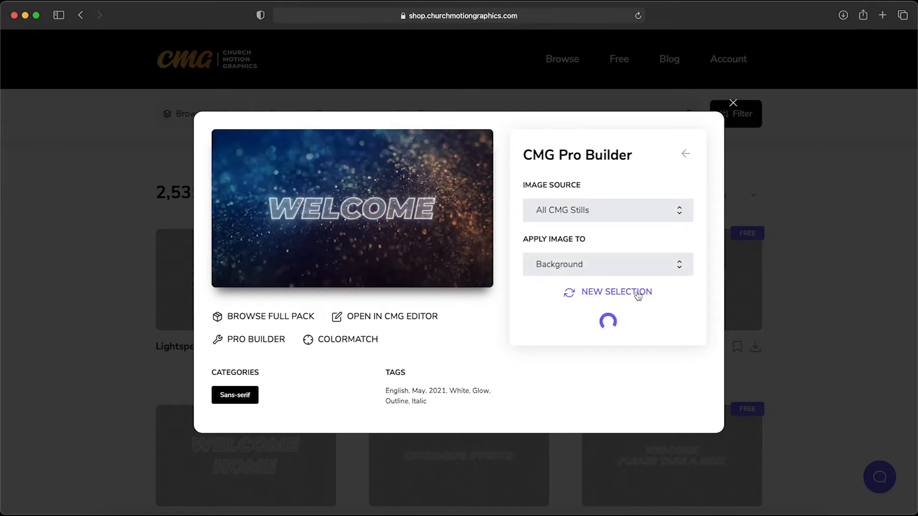
{"action": "left_click", "coordinate": [616, 292]}
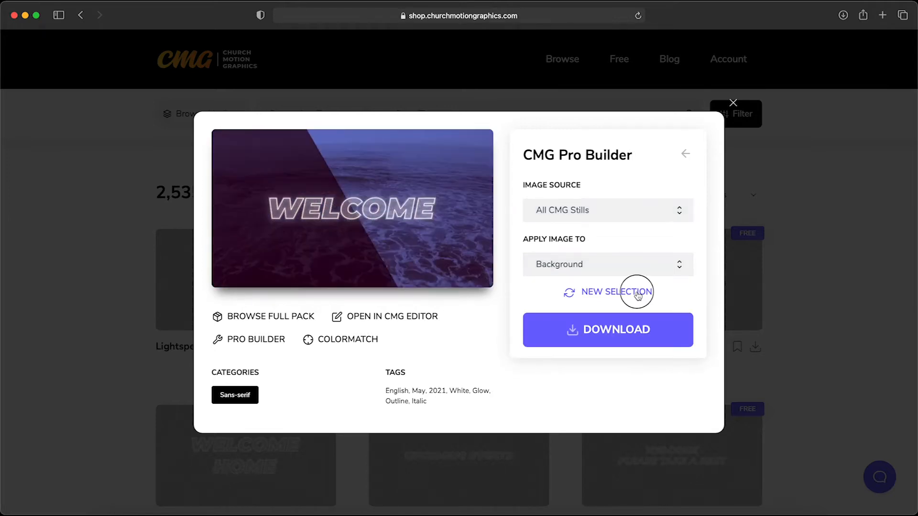
{"action": "left_click", "coordinate": [616, 292]}
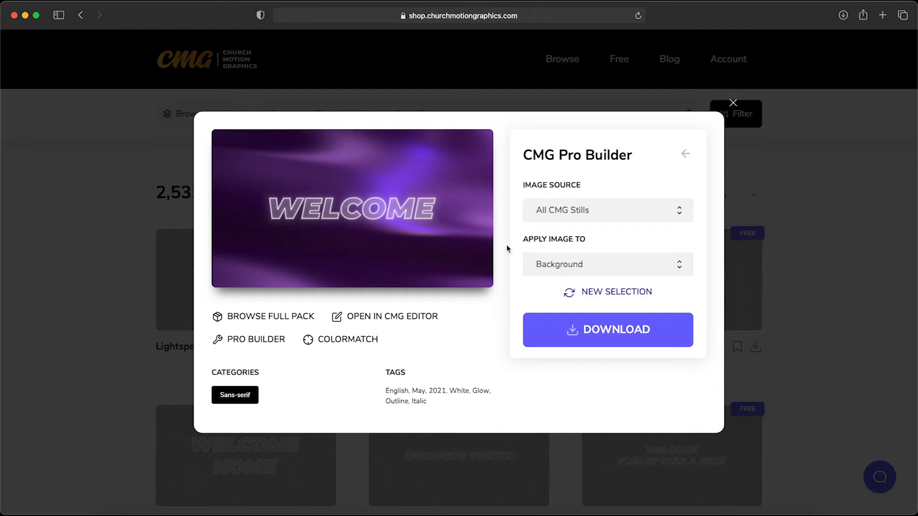
{"action": "mouse_move", "coordinate": [589, 193]}
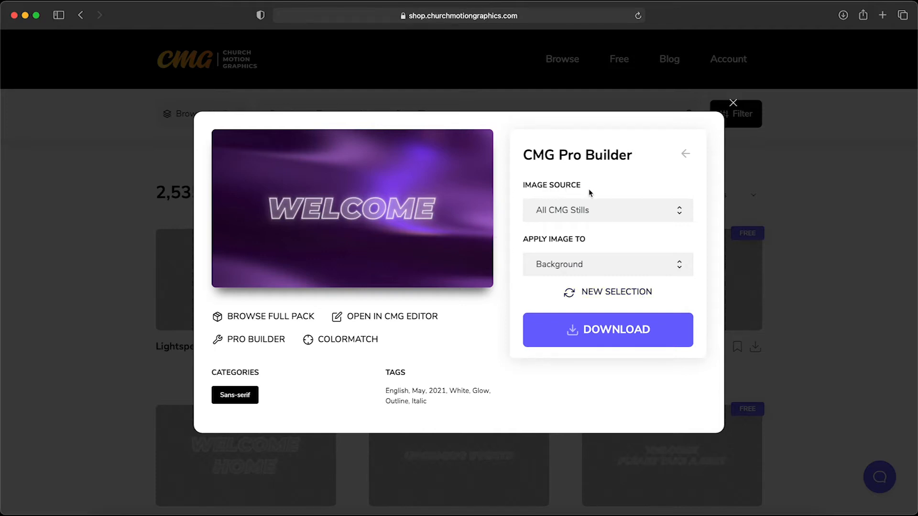
{"action": "left_click", "coordinate": [607, 329]}
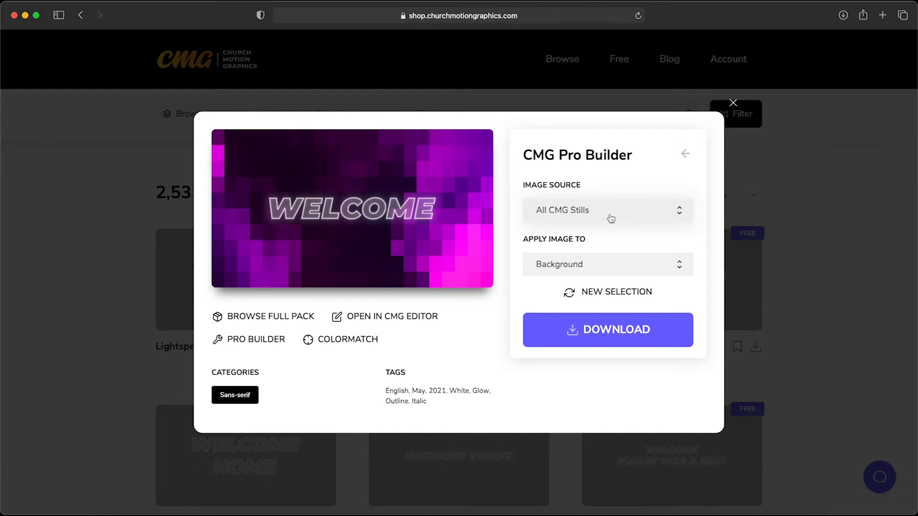
{"action": "mouse_move", "coordinate": [611, 293]}
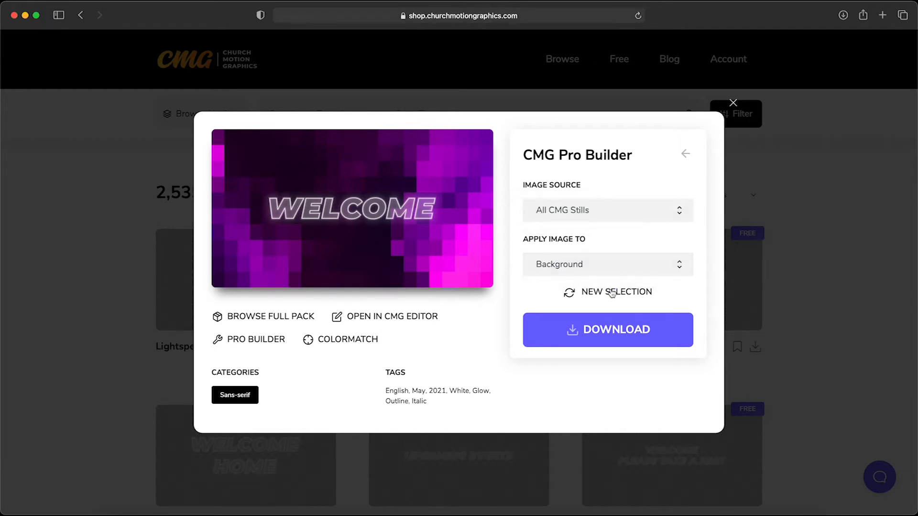
{"action": "left_click", "coordinate": [616, 292]}
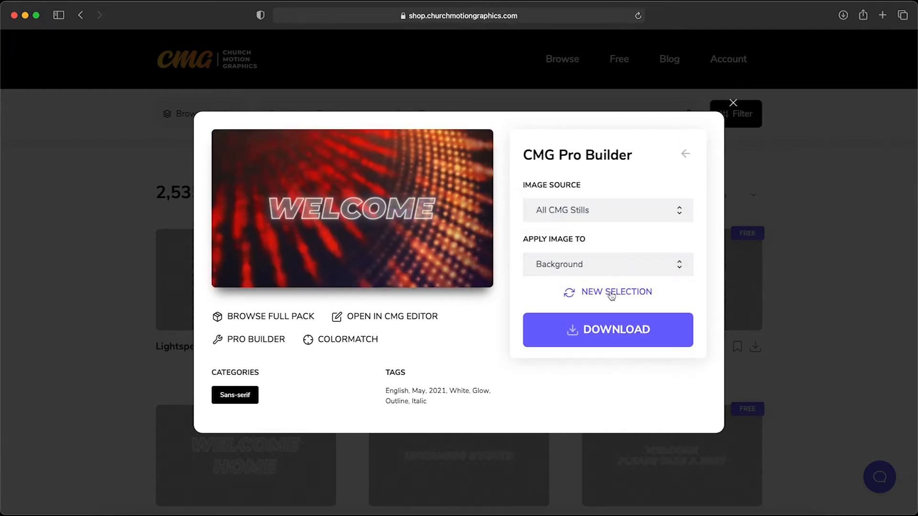
Switch the Pro Builder image source to Pack Stills
{"action": "left_click", "coordinate": [607, 210]}
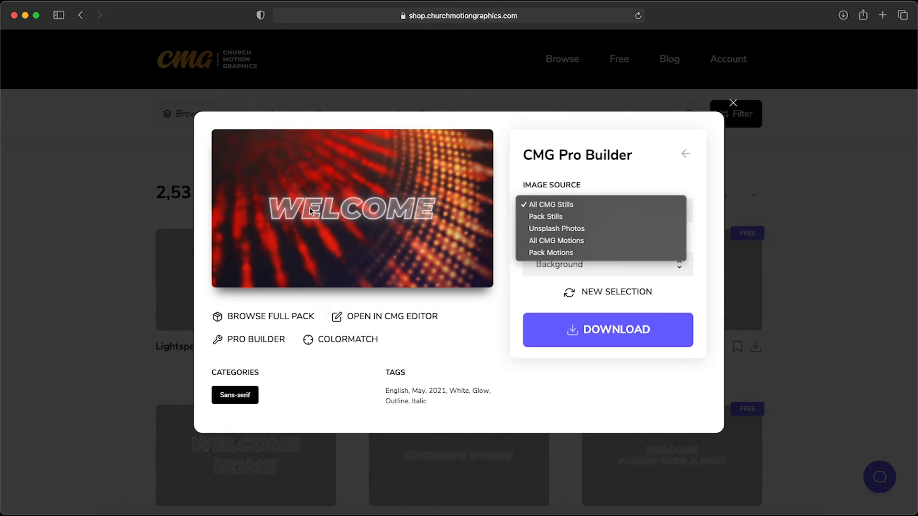
{"action": "mouse_move", "coordinate": [438, 229]}
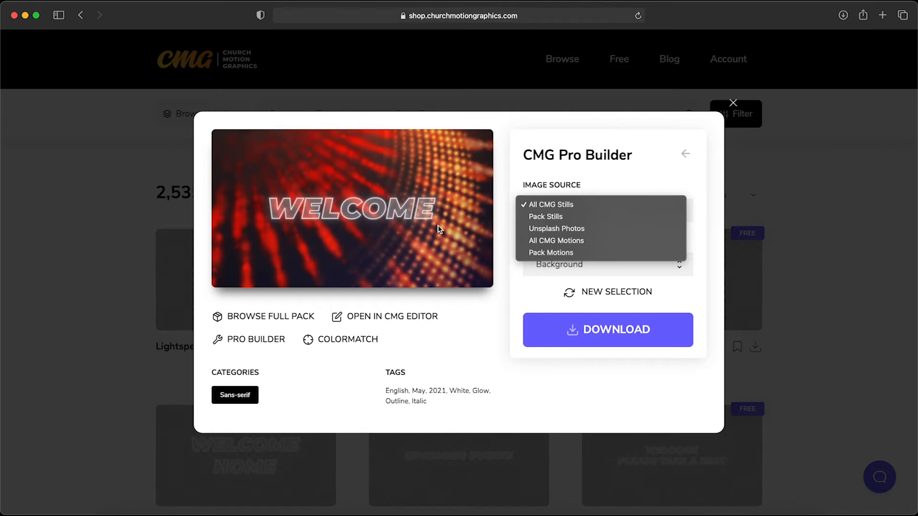
{"action": "mouse_move", "coordinate": [556, 229]}
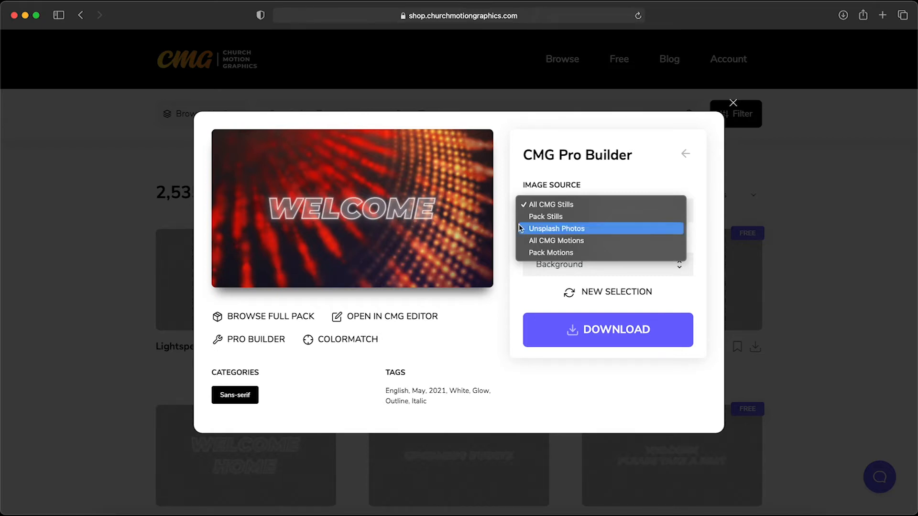
{"action": "left_click", "coordinate": [545, 217]}
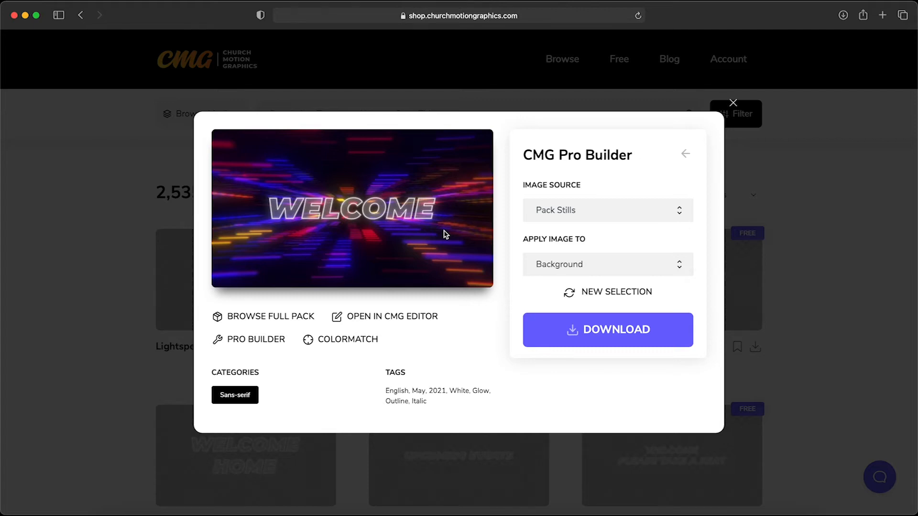
Cycle to the blue-and-pink light-grid still, then download and open the JPG composite
{"action": "left_click", "coordinate": [607, 329]}
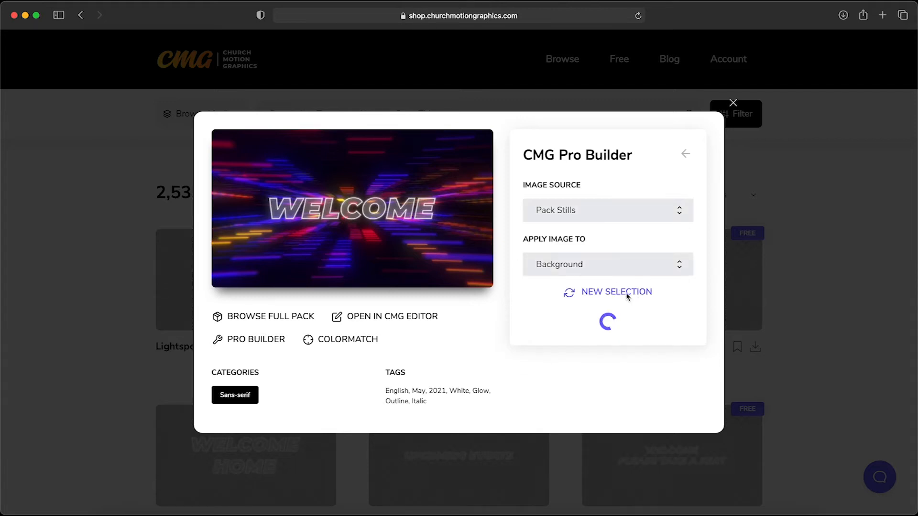
{"action": "left_click", "coordinate": [607, 292]}
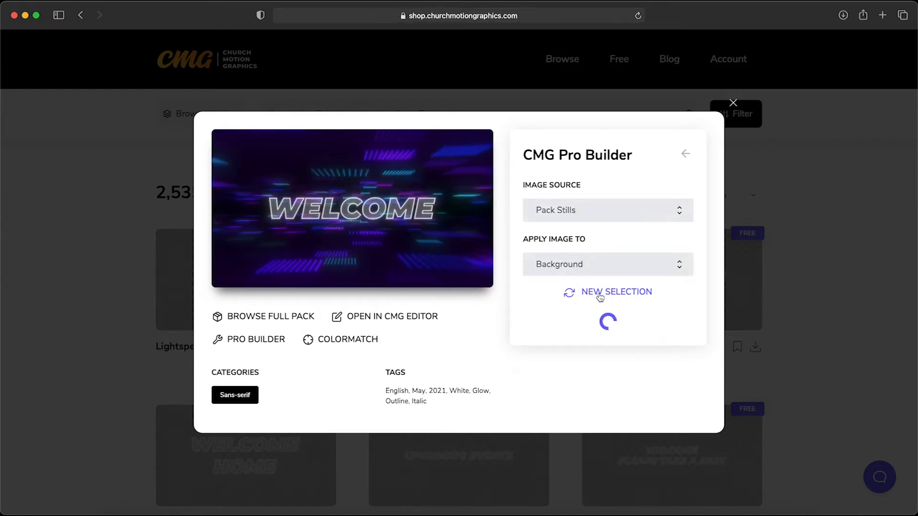
{"action": "left_click", "coordinate": [616, 292]}
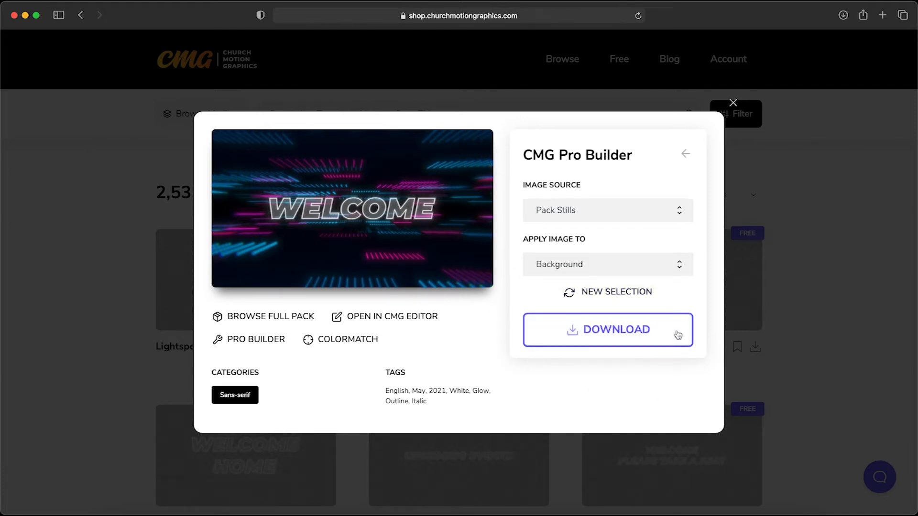
{"action": "left_click", "coordinate": [607, 329]}
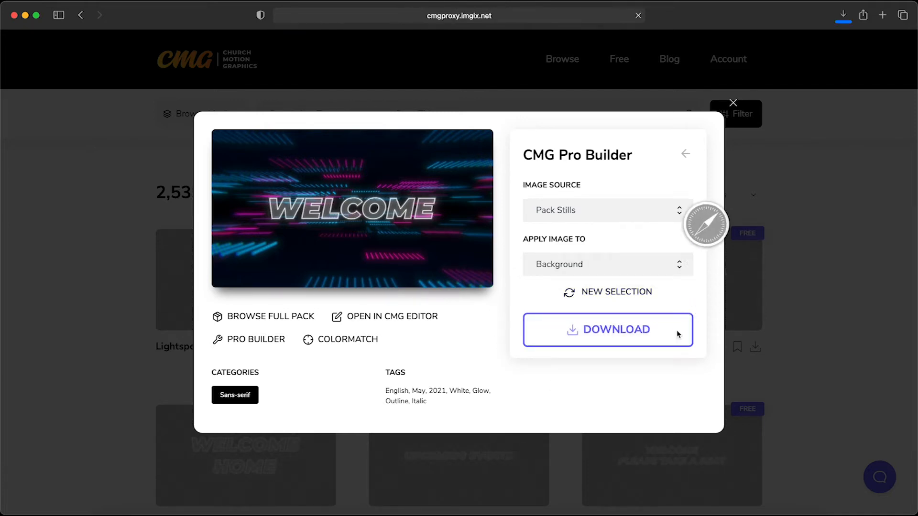
{"action": "left_click", "coordinate": [607, 329]}
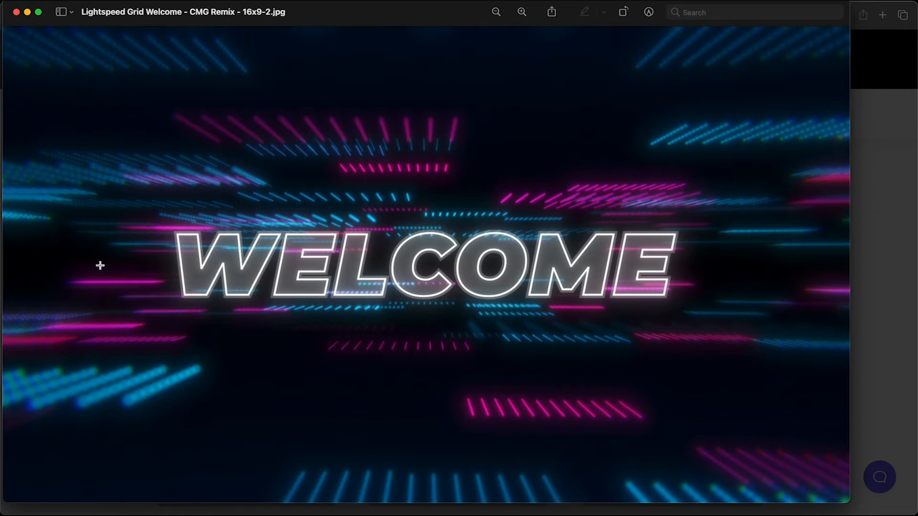
{"action": "mouse_move", "coordinate": [642, 269]}
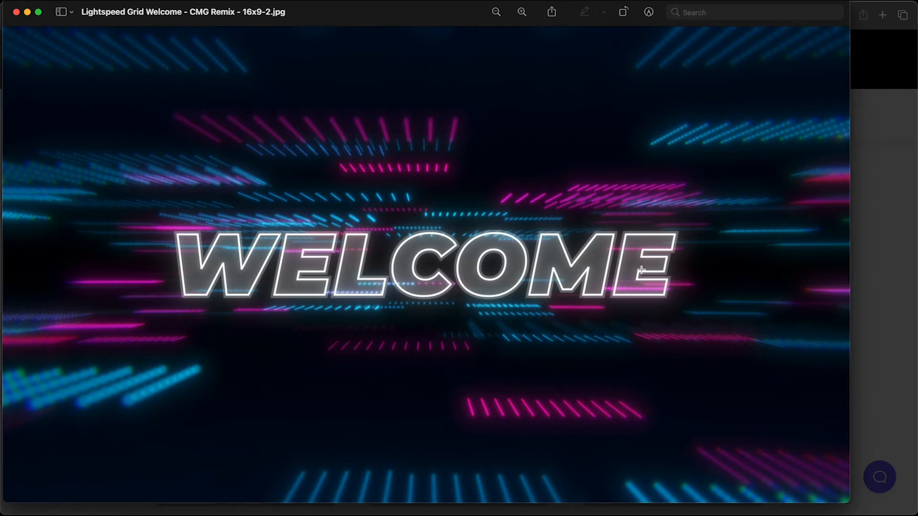
{"action": "mouse_move", "coordinate": [191, 55]}
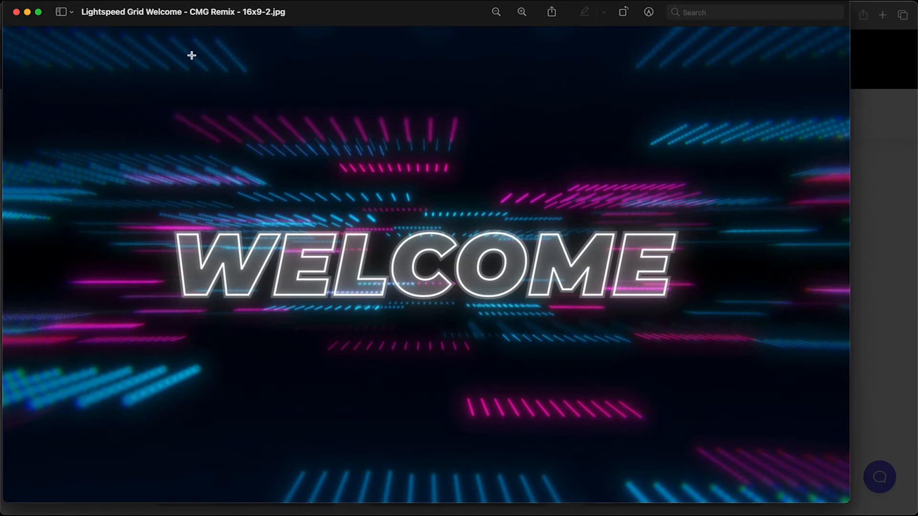
{"action": "mouse_move", "coordinate": [18, 12]}
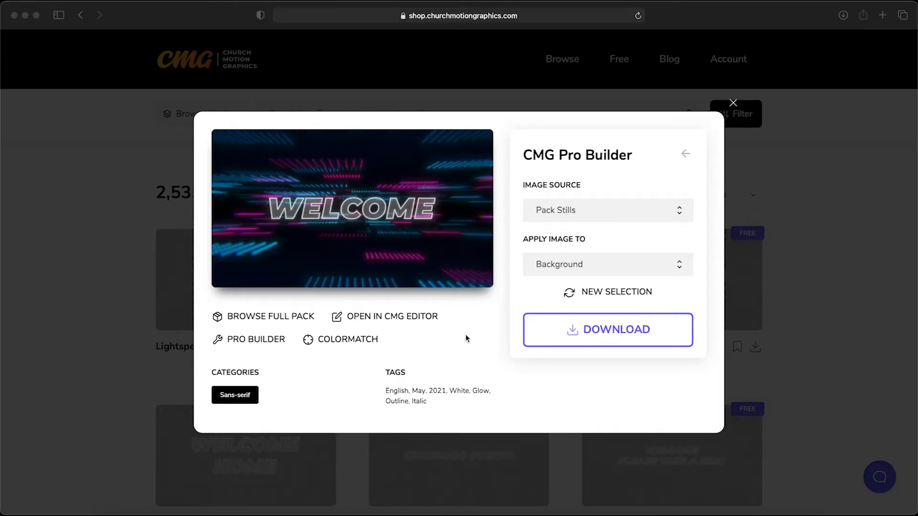
{"action": "mouse_move", "coordinate": [571, 347]}
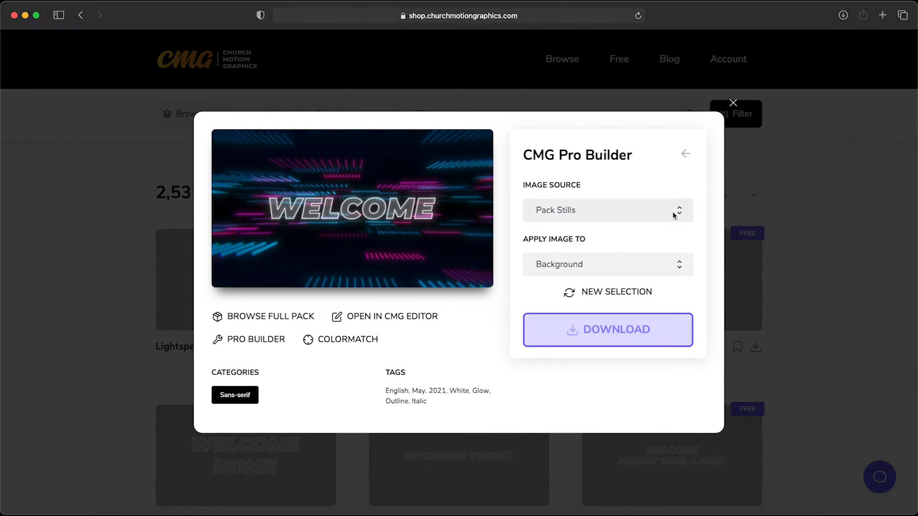
Set Image Source to All CMG Motions and cycle to a purple geometric motion
{"action": "left_click", "coordinate": [607, 210]}
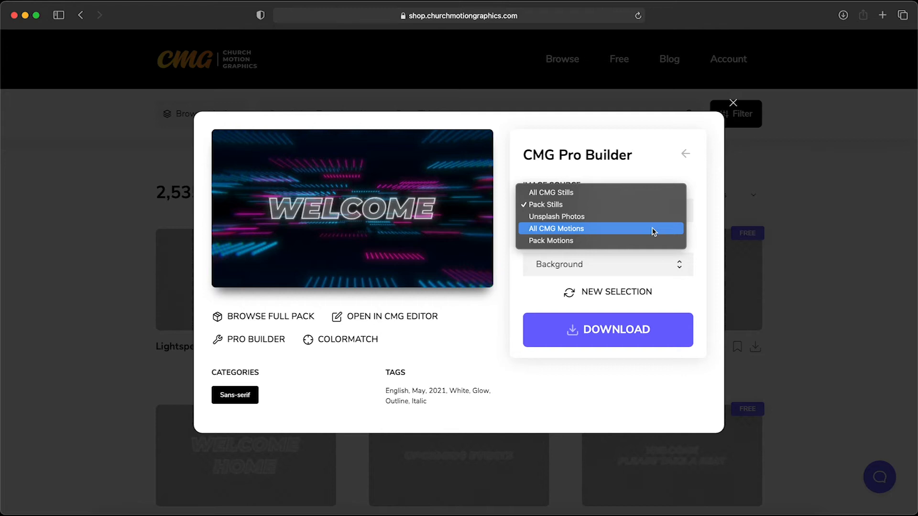
{"action": "mouse_move", "coordinate": [596, 231]}
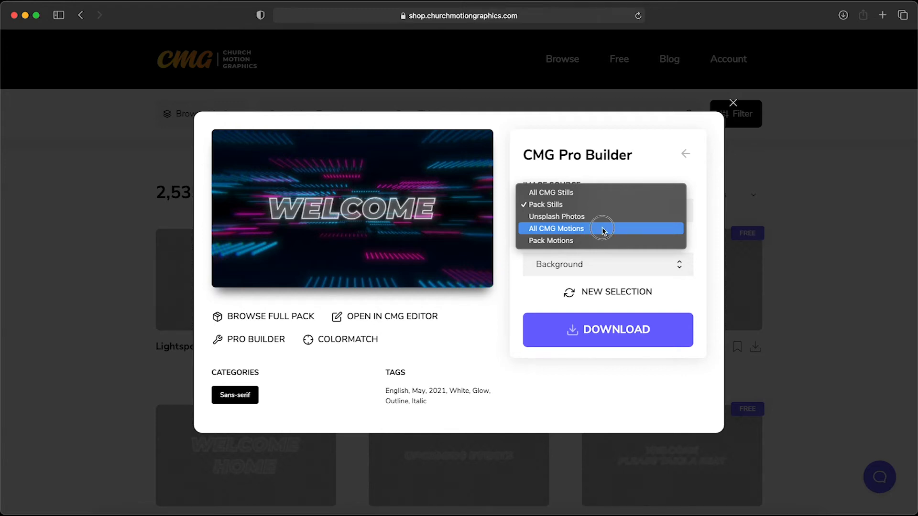
{"action": "left_click", "coordinate": [554, 228]}
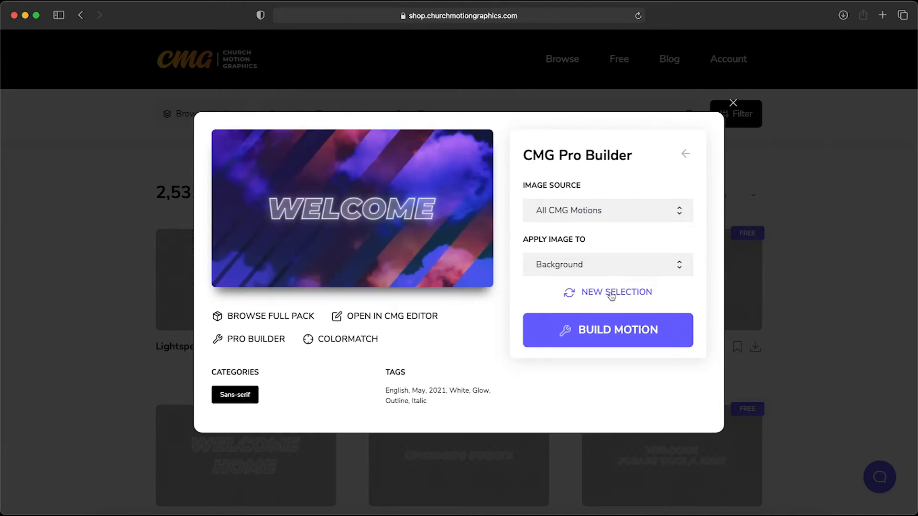
{"action": "left_click", "coordinate": [616, 292]}
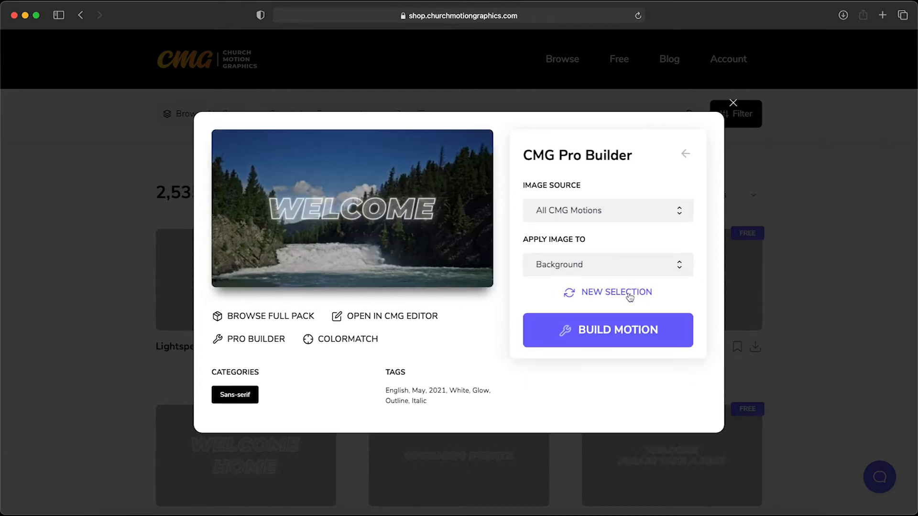
{"action": "left_click", "coordinate": [615, 292]}
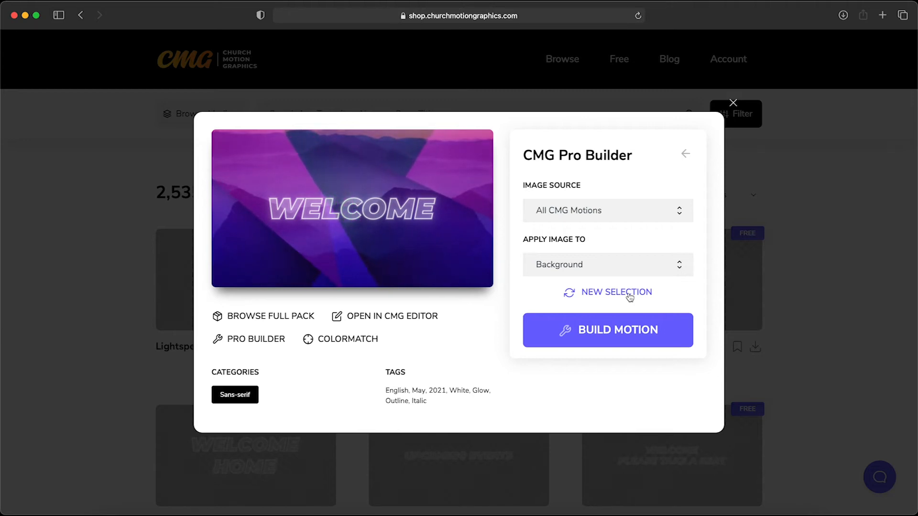
{"action": "left_click", "coordinate": [615, 292]}
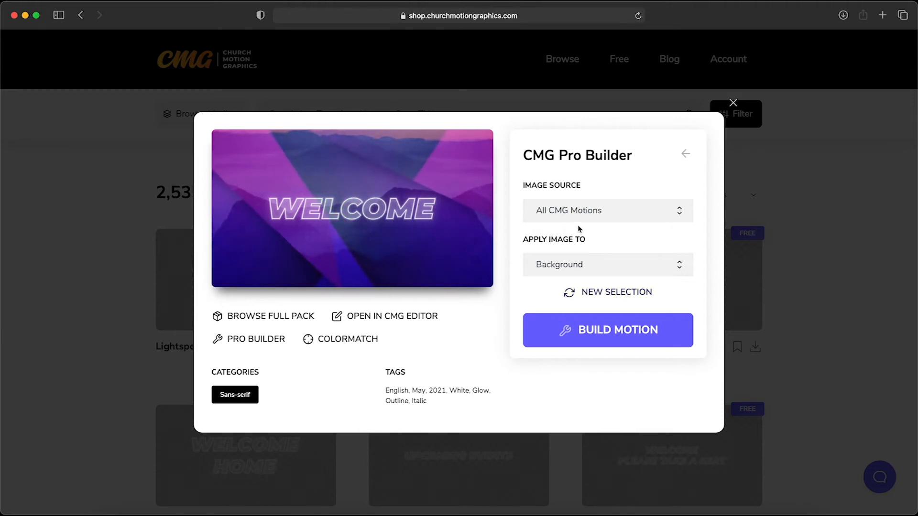
Switch the Pro Builder image source to Pack Motions
{"action": "left_click", "coordinate": [607, 210]}
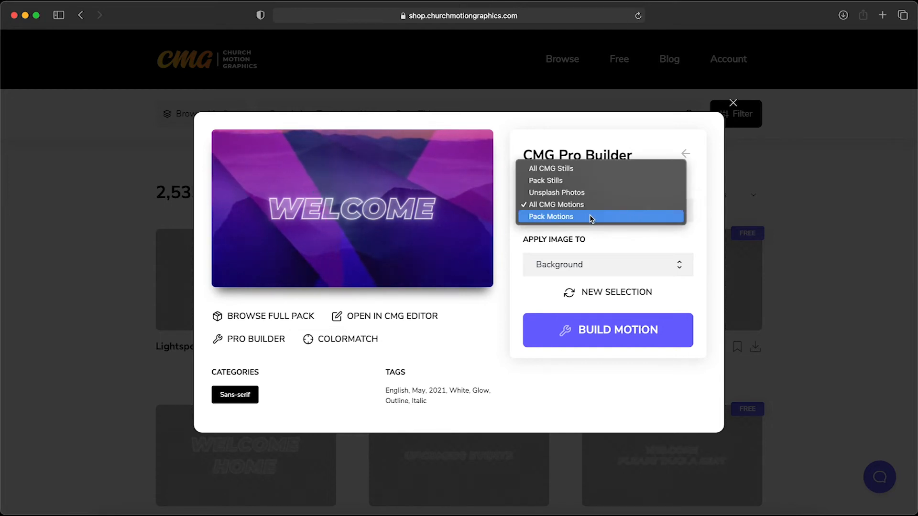
{"action": "left_click", "coordinate": [550, 216]}
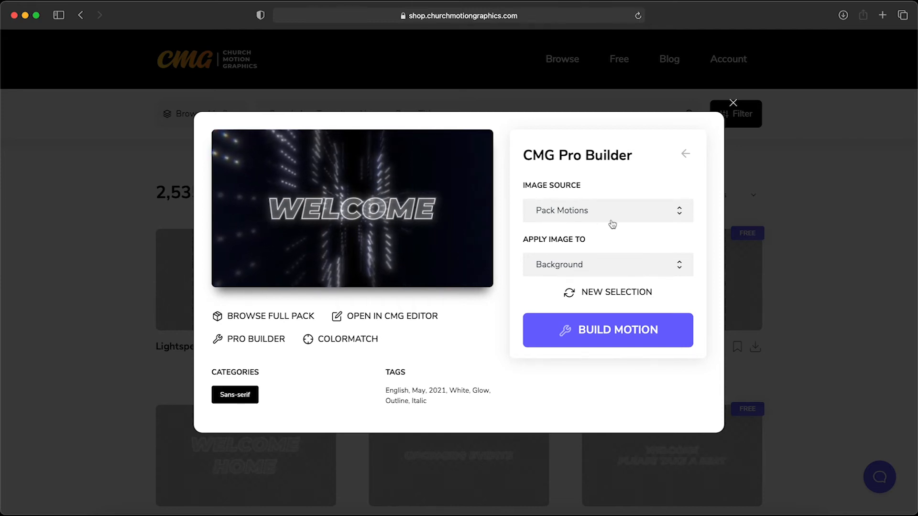
{"action": "mouse_move", "coordinate": [443, 259]}
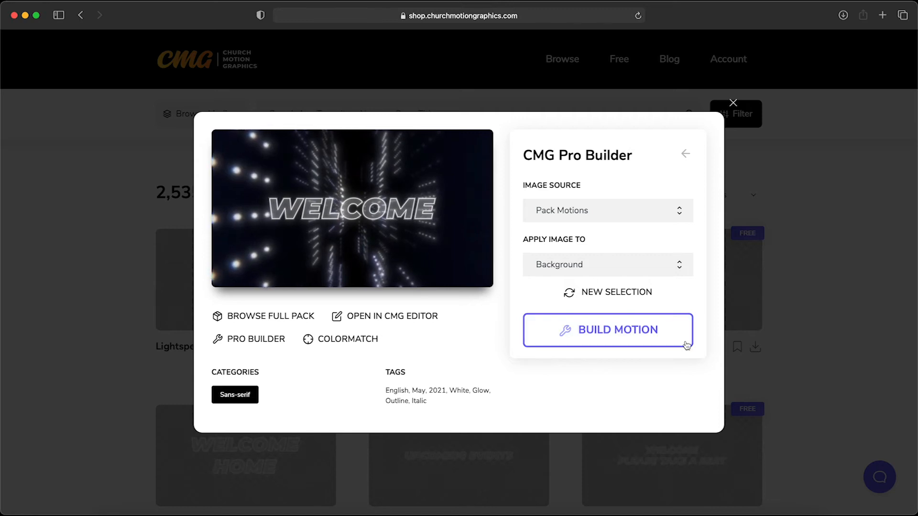
Build the Welcome light-grid motion, then download and open the 30-second MP4
{"action": "left_click", "coordinate": [607, 329]}
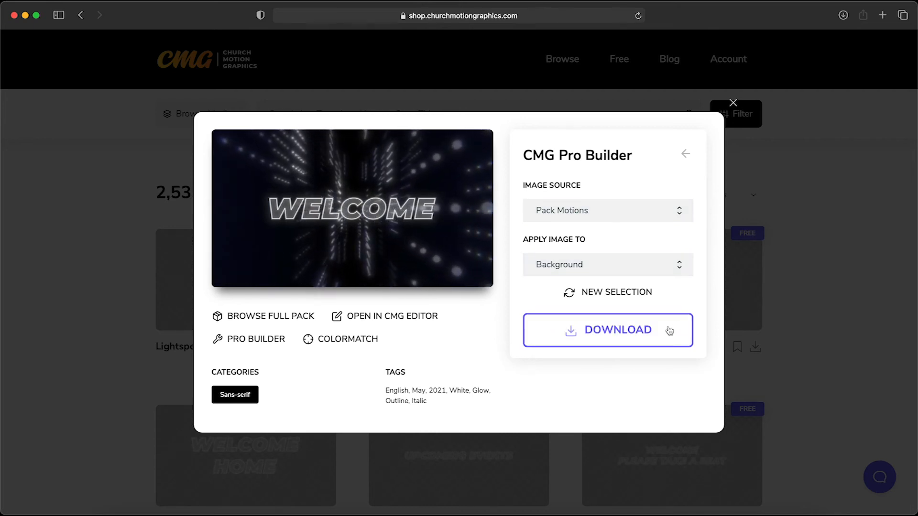
{"action": "left_click", "coordinate": [607, 330]}
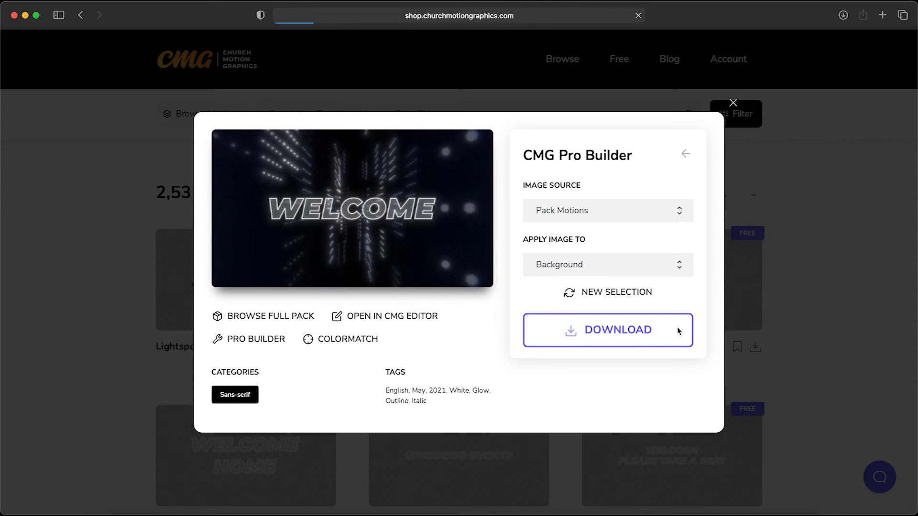
{"action": "left_click", "coordinate": [607, 329]}
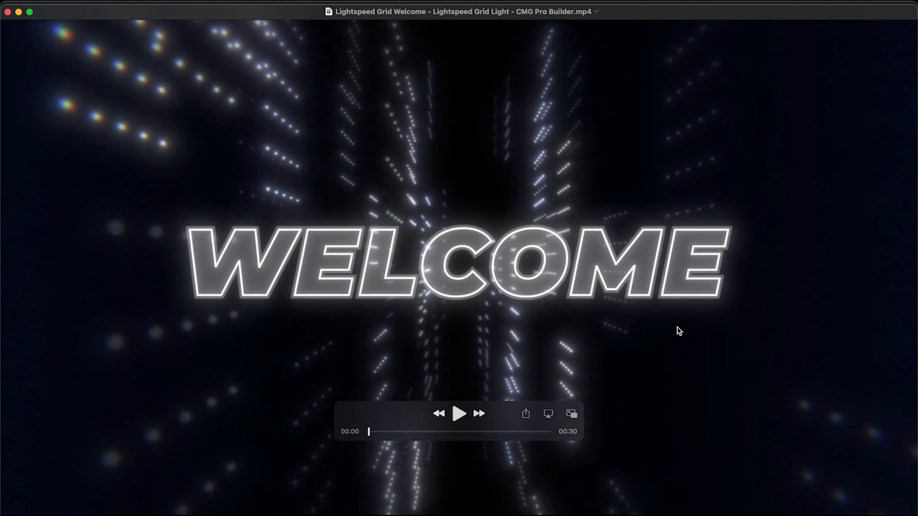
Play back the Welcome light-grid MP4 in QuickTime Player
{"action": "left_click", "coordinate": [460, 412]}
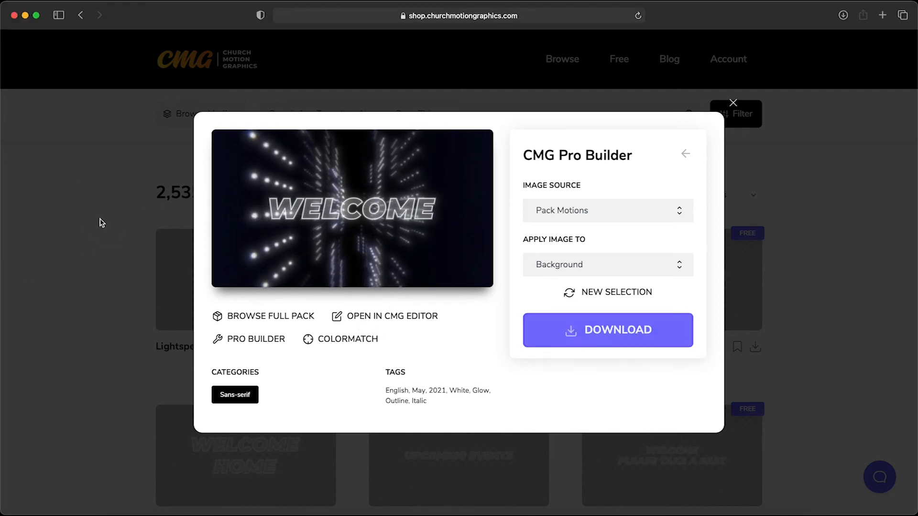
Browse the 1,430 Pro Layers, scrolling past the Rocky Springs layers
{"action": "left_click", "coordinate": [732, 103]}
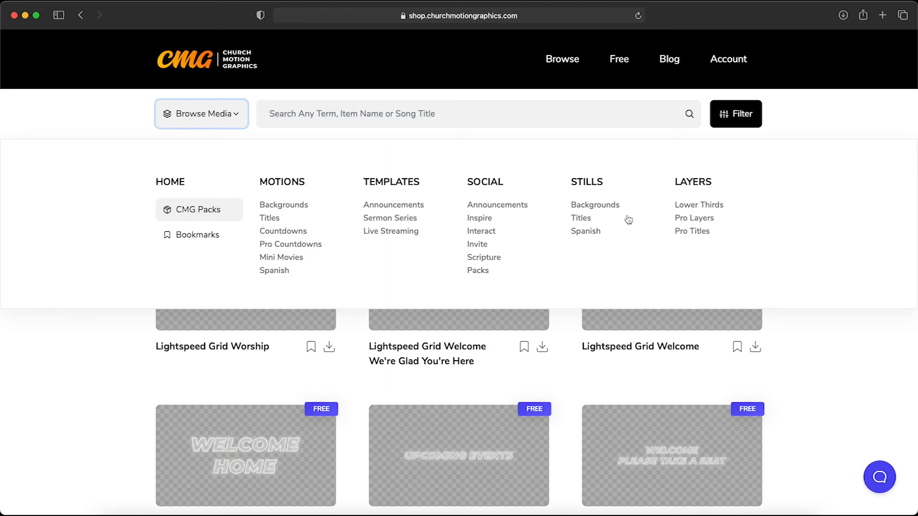
{"action": "left_click", "coordinate": [694, 218]}
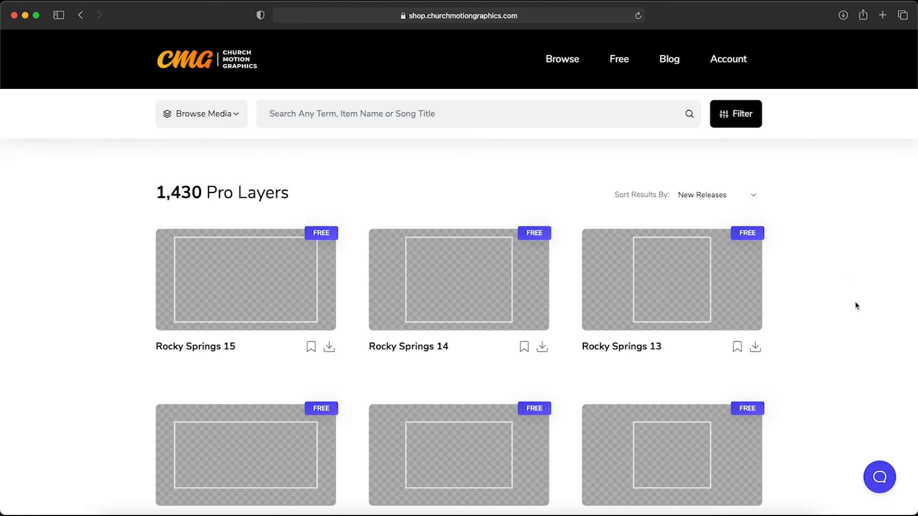
{"action": "scroll", "scroll_direction": "down", "scroll_amount": 3}
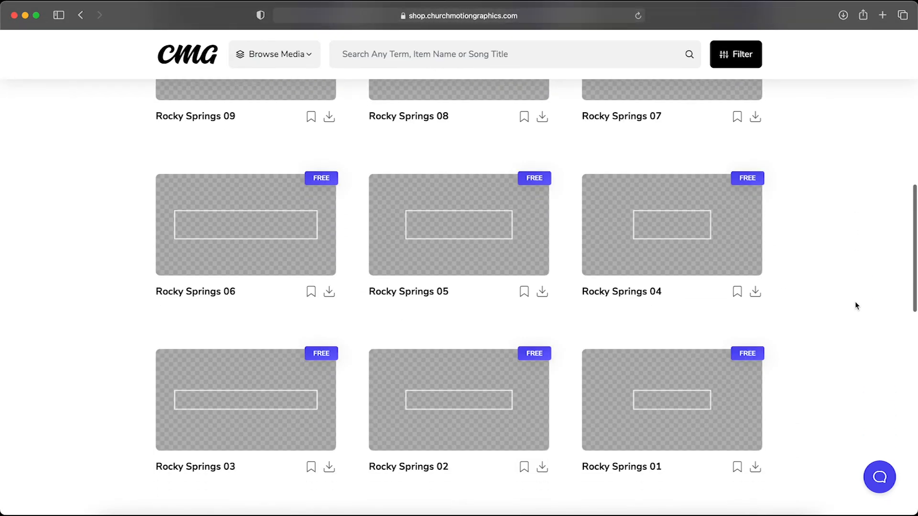
{"action": "scroll", "scroll_direction": "down", "scroll_amount": 3}
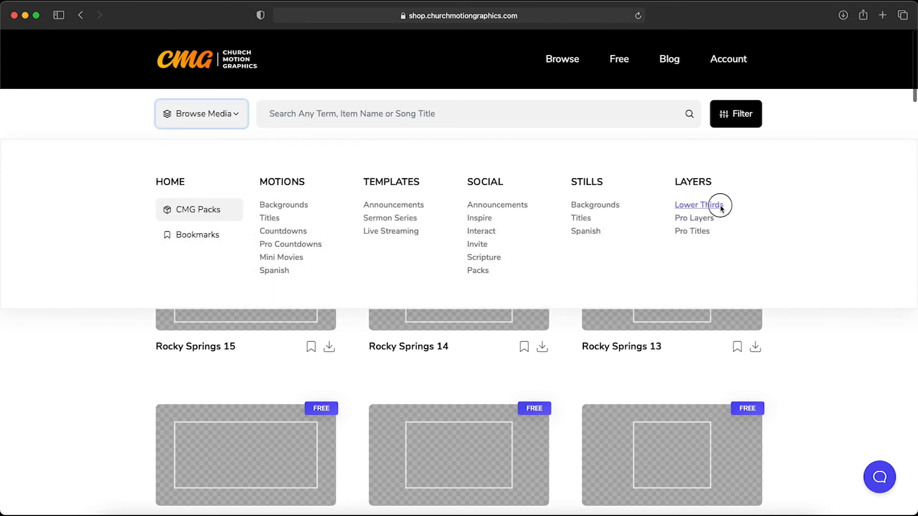
Browse the 231 Lower Thirds, scrolling through Lightspeed Grid and Rocky Springs designs
{"action": "left_click", "coordinate": [697, 205]}
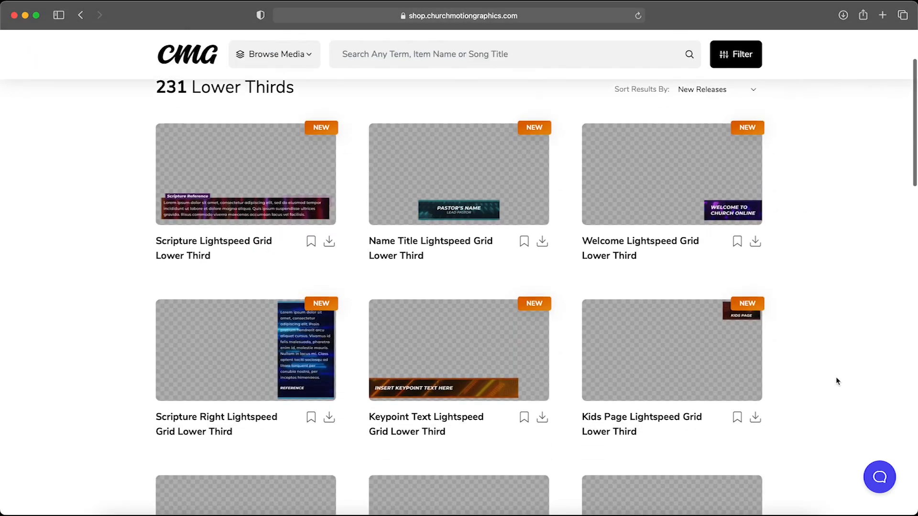
{"action": "scroll", "scroll_direction": "down", "scroll_amount": 3}
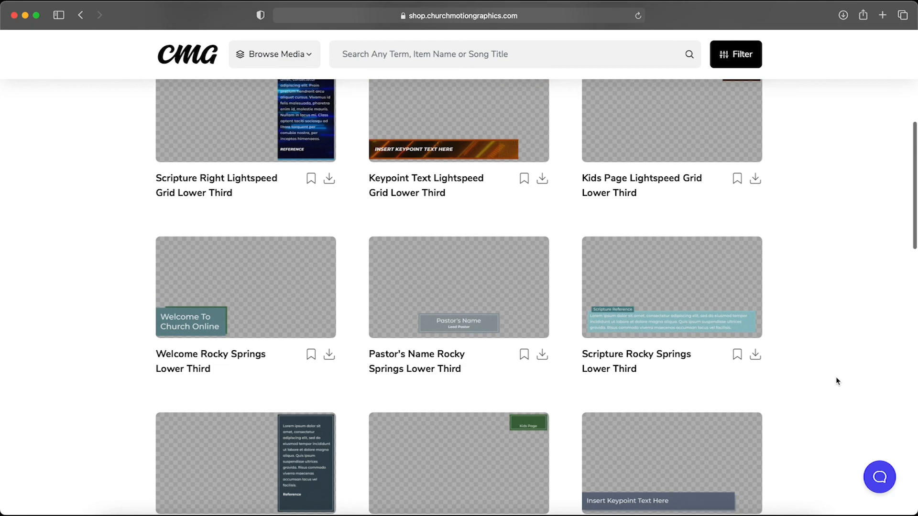
{"action": "scroll", "scroll_direction": "down", "scroll_amount": 3}
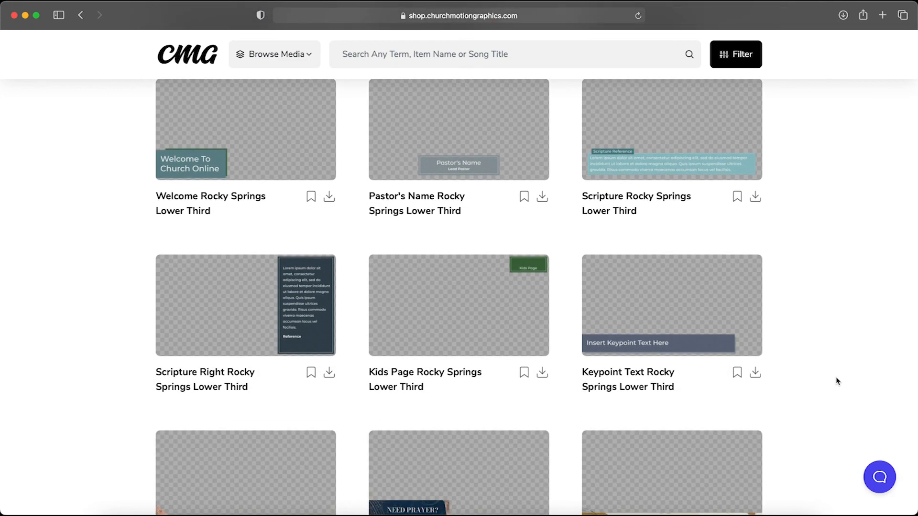